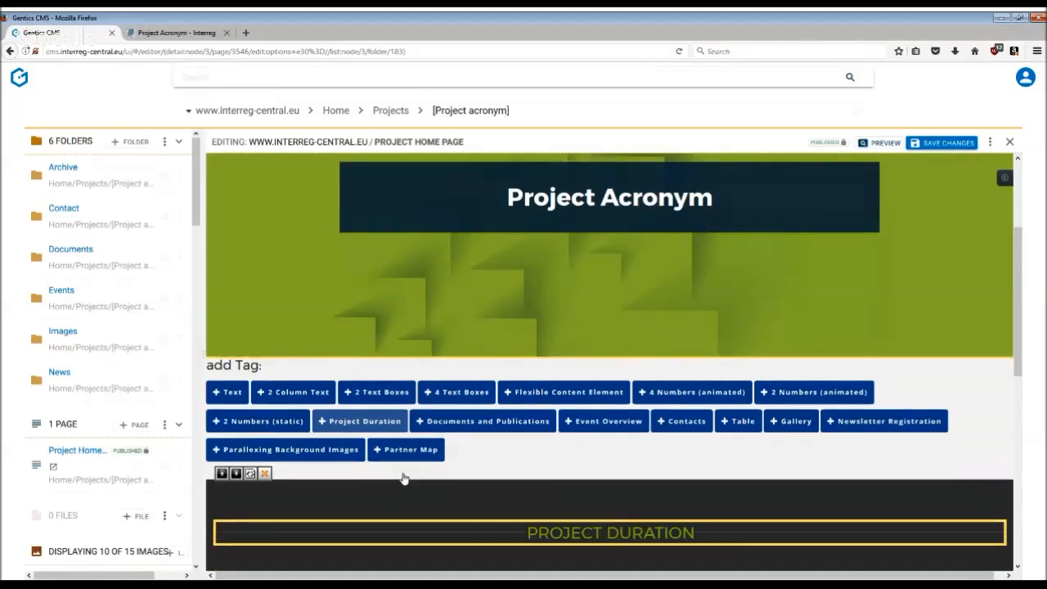
- Insert a Parallaxing Background Images tag below the header and select its 'Some text...' placeholder
scroll(down, 3)
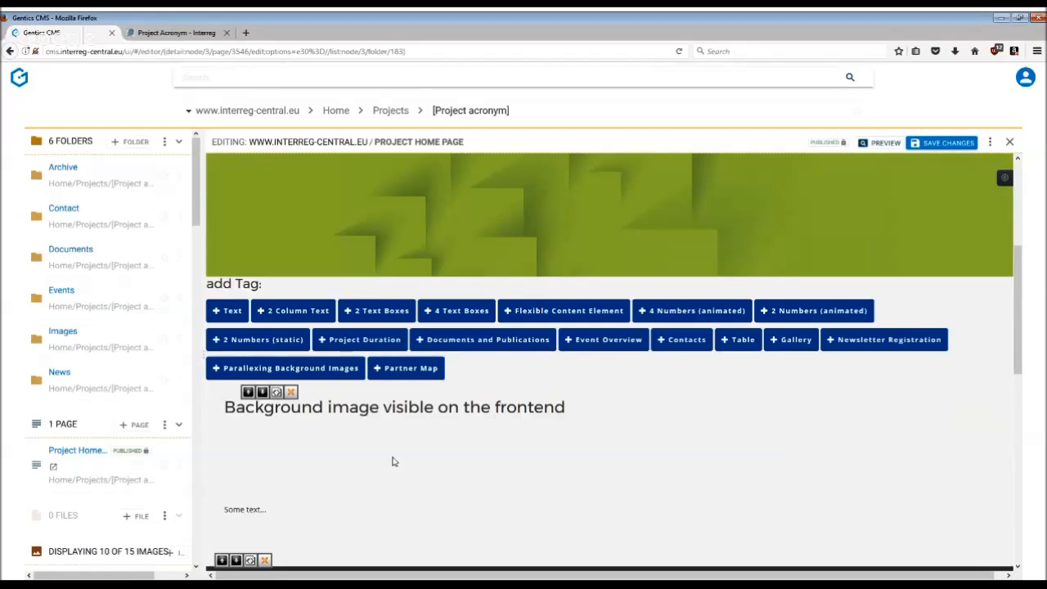
click(271, 509)
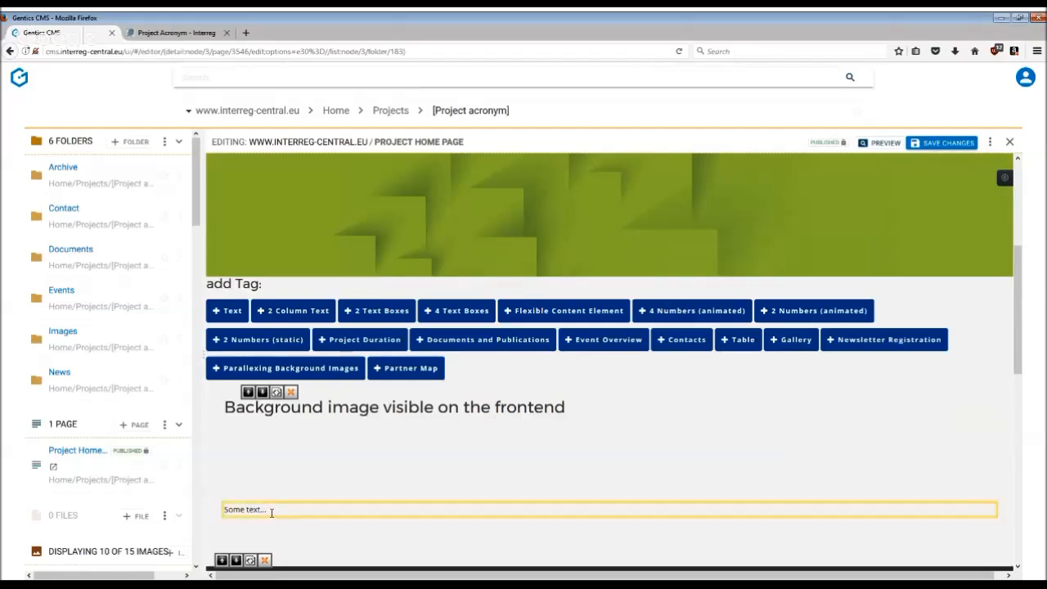
- Clear the 'Some text...' placeholder and bring up the Paralexing Section settings dialog
click(269, 510)
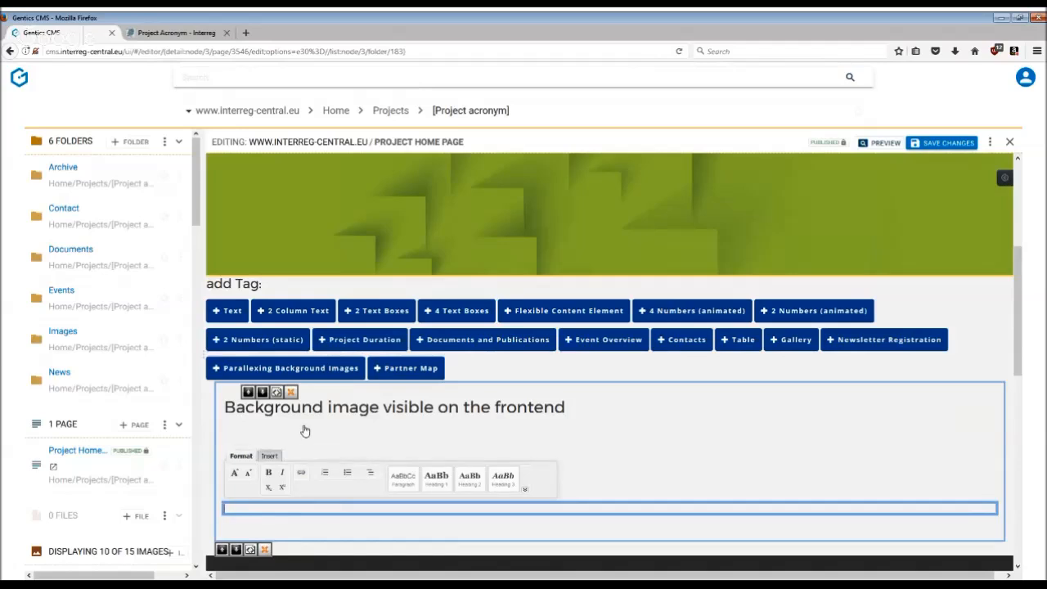
mouse_move(236, 402)
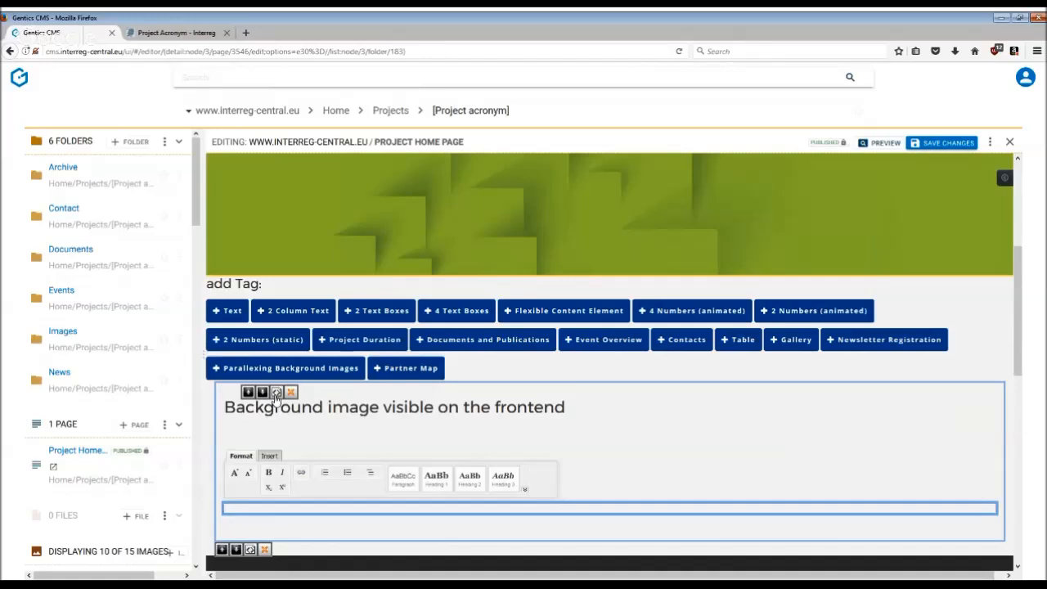
click(274, 392)
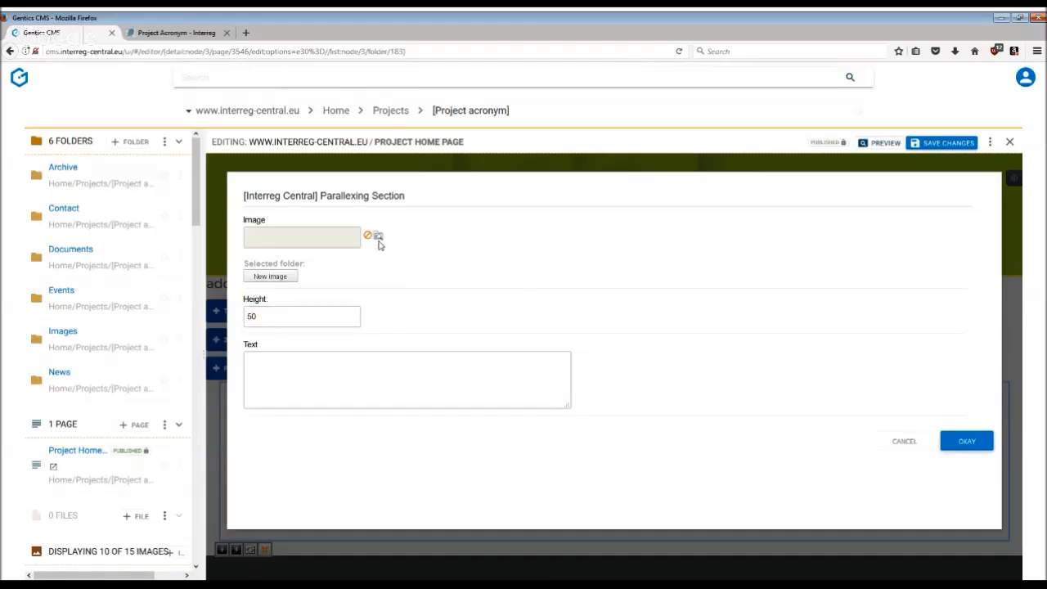
- Browse the project's images and choose pic.jpg as the parallax background picture
click(377, 236)
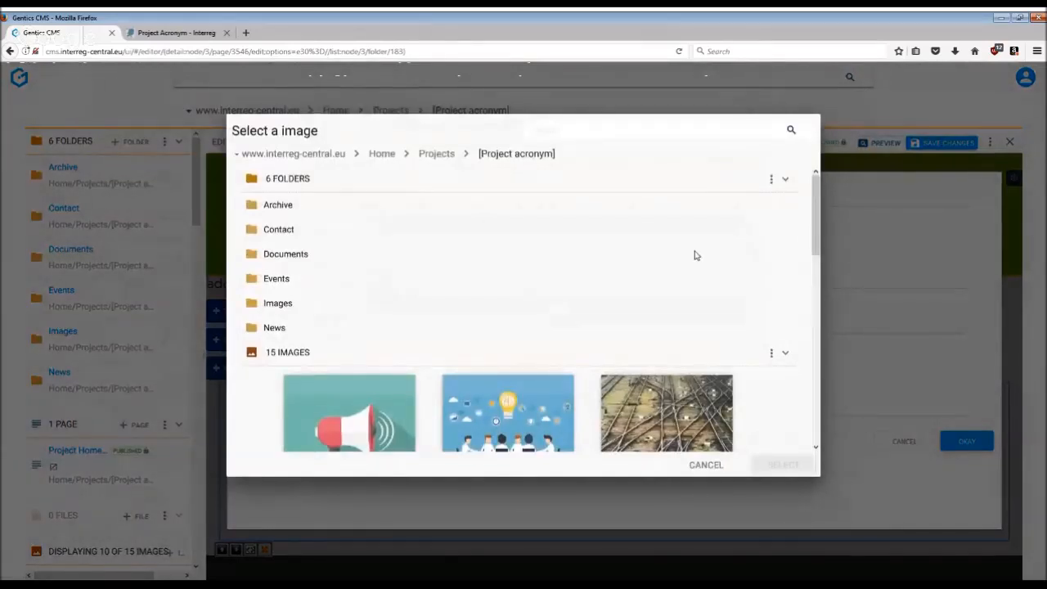
scroll(down, 3)
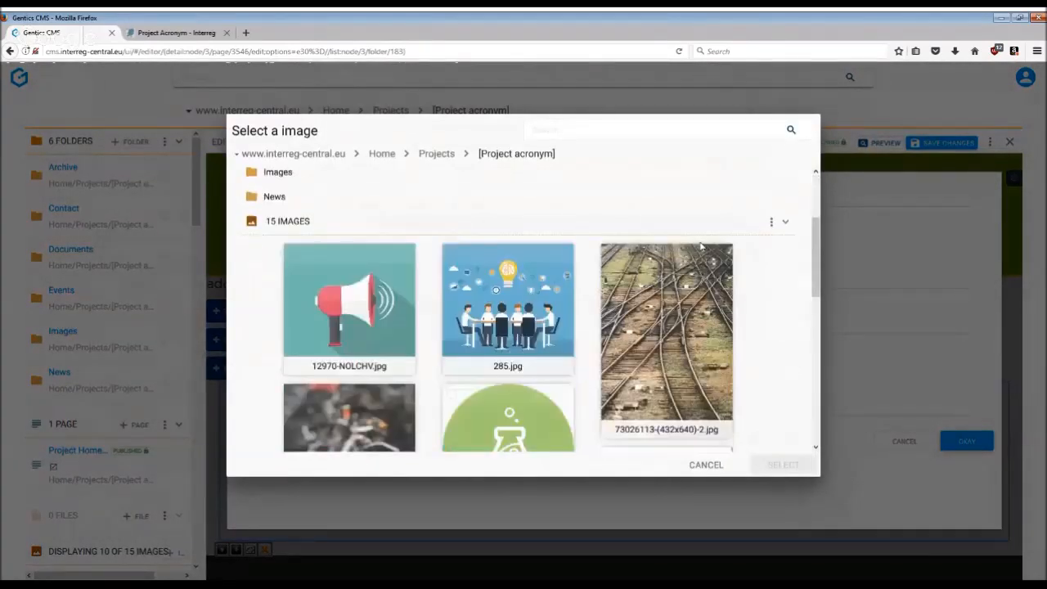
scroll(down, 3)
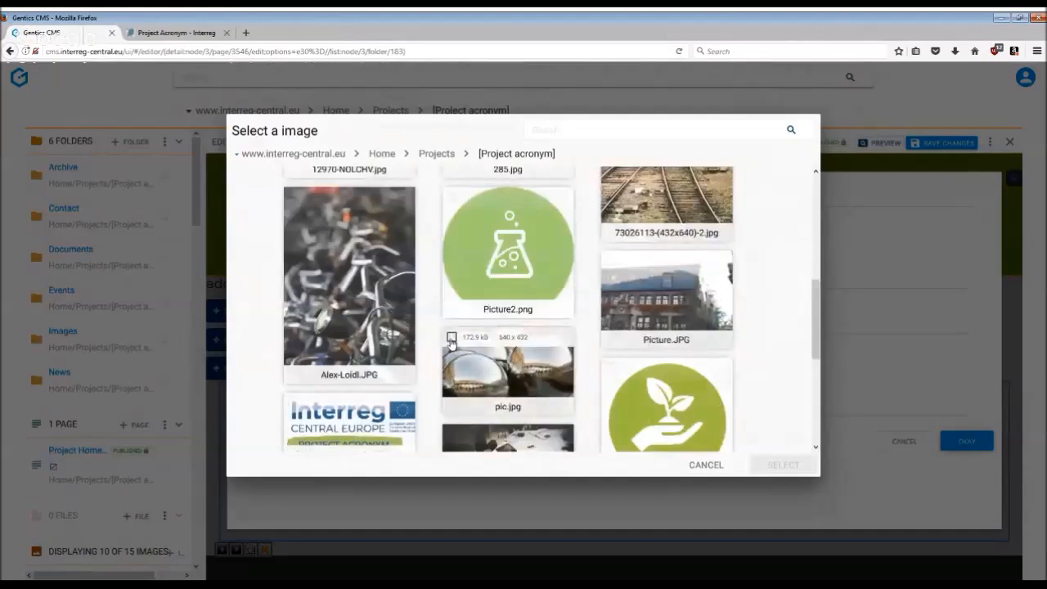
click(507, 370)
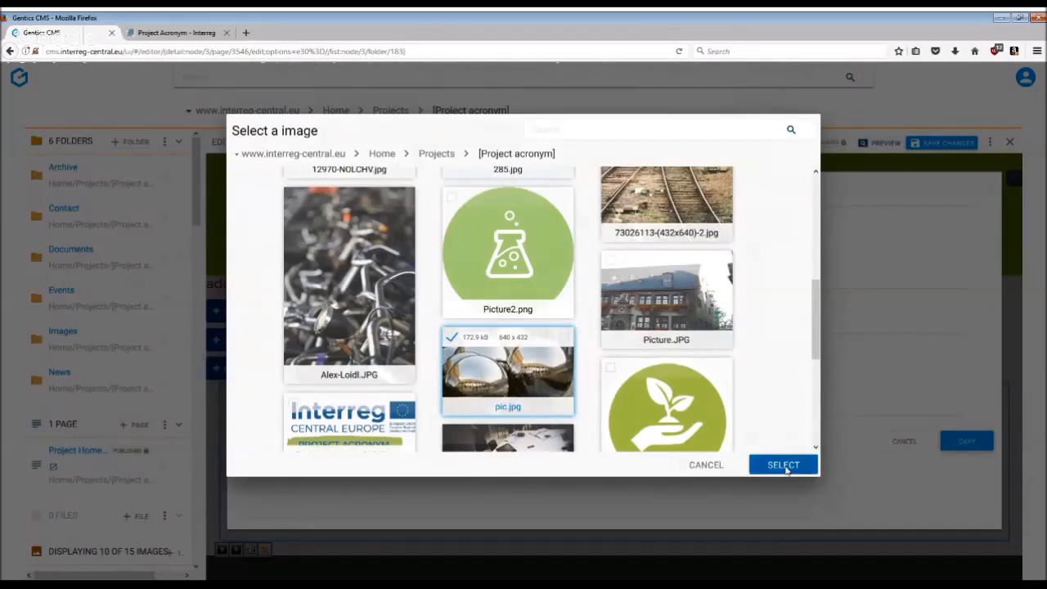
- Confirm pic.jpg, set the section height to 50 and apply the parallax settings
click(781, 464)
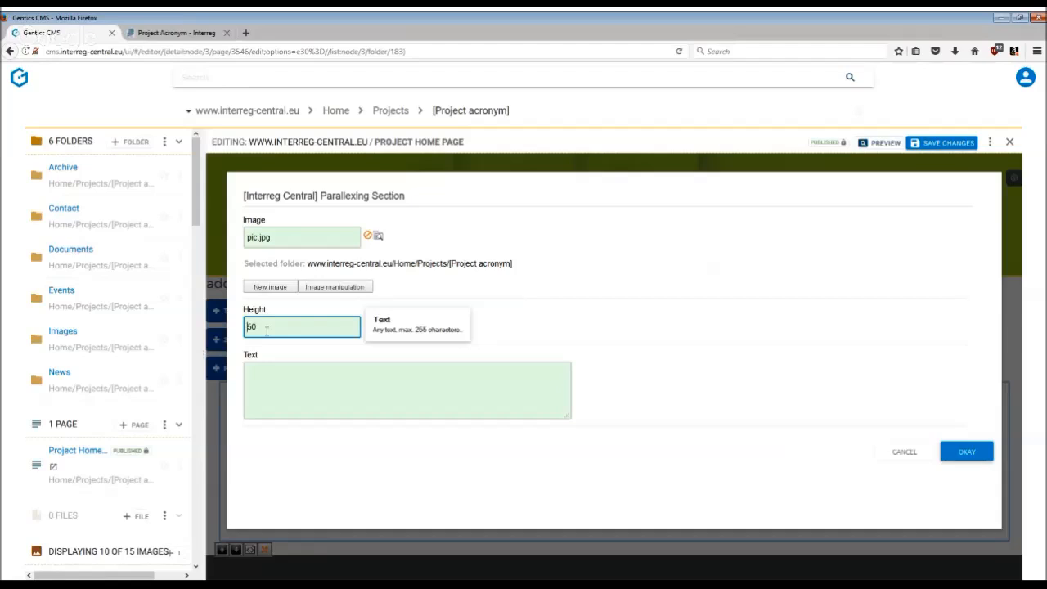
mouse_move(1010, 399)
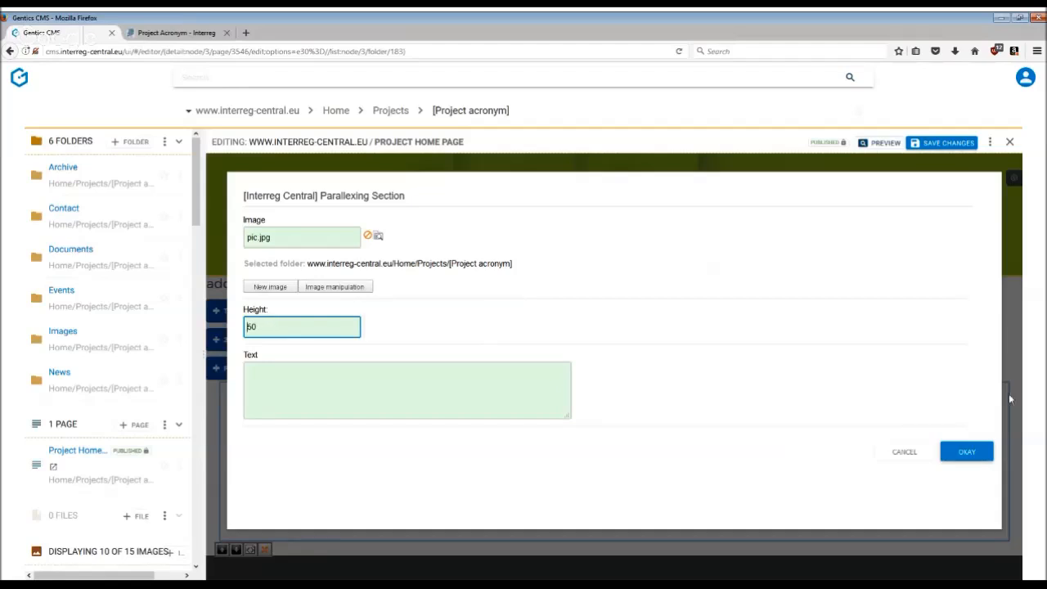
click(965, 452)
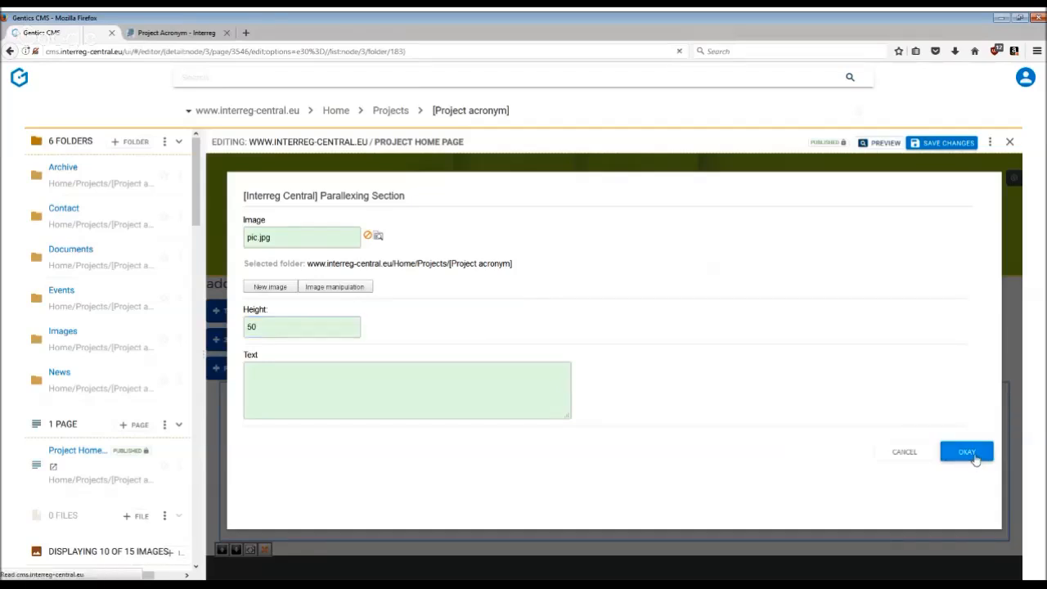
click(964, 451)
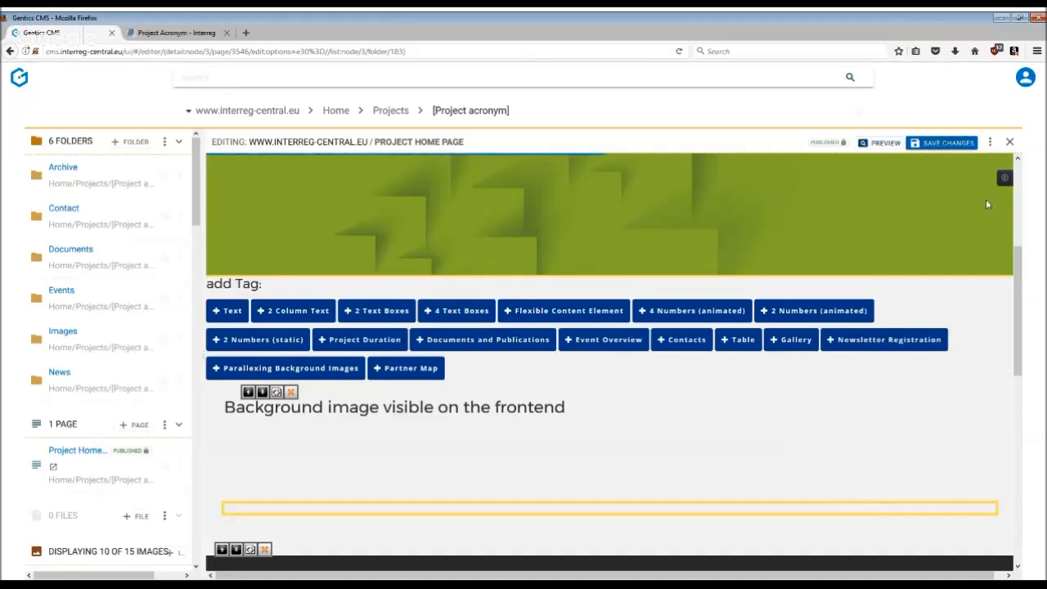
- Save the home page changes and view the live page showing the pic.jpg background
click(942, 142)
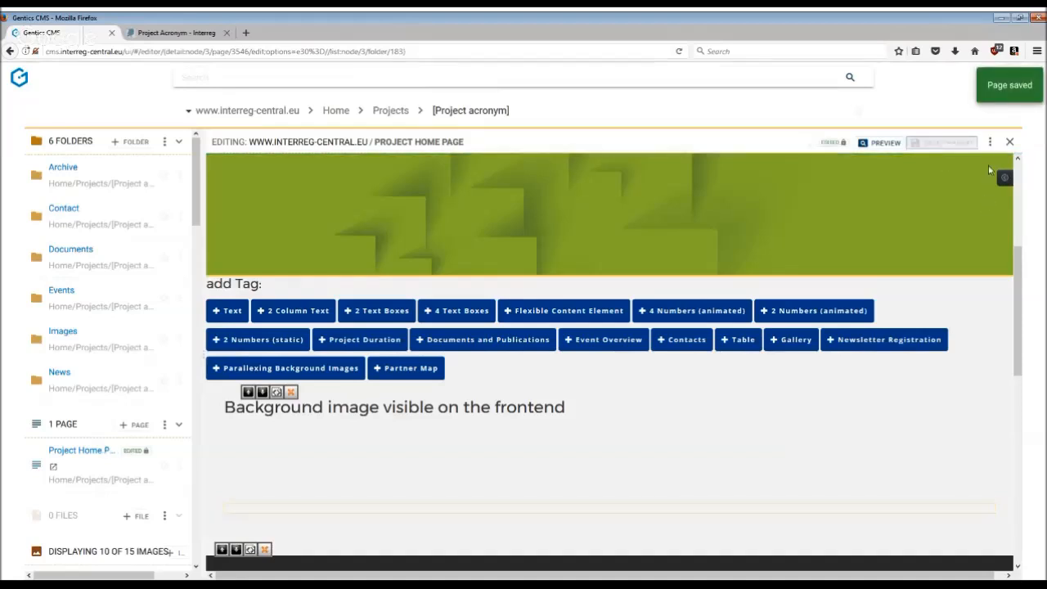
click(989, 140)
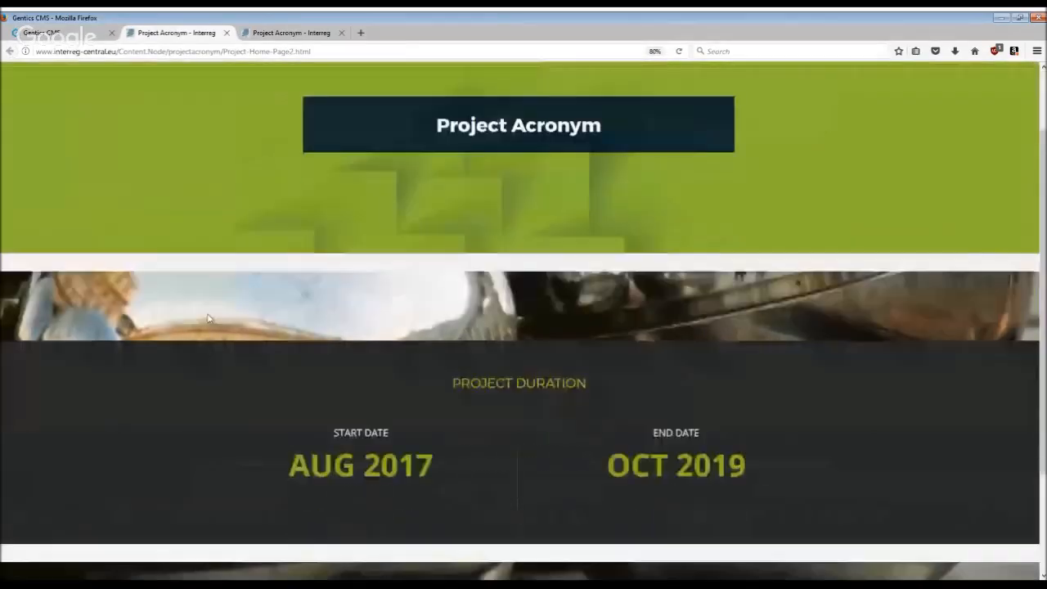
scroll(down, 3)
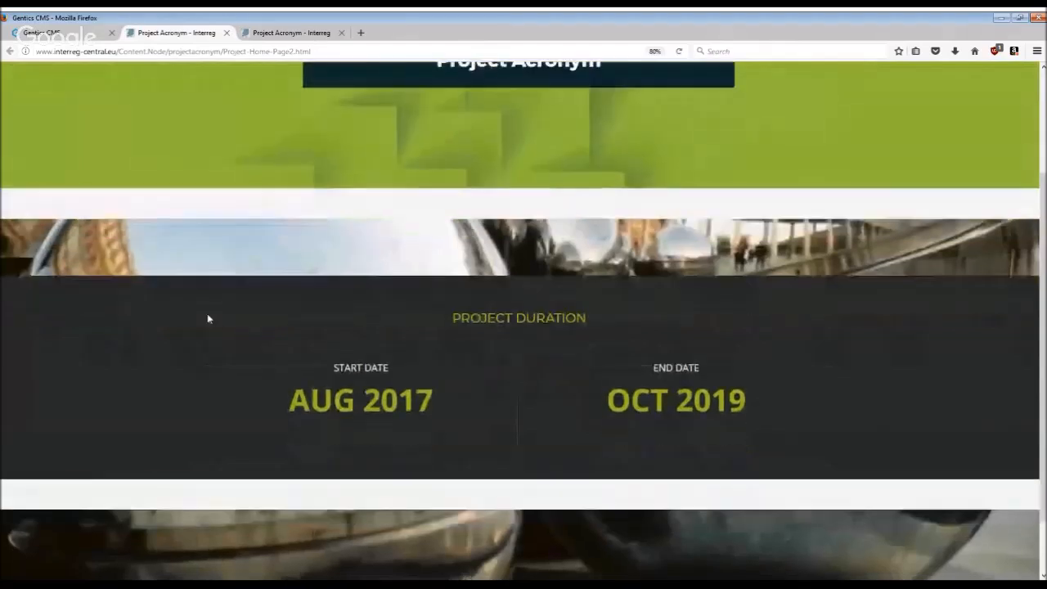